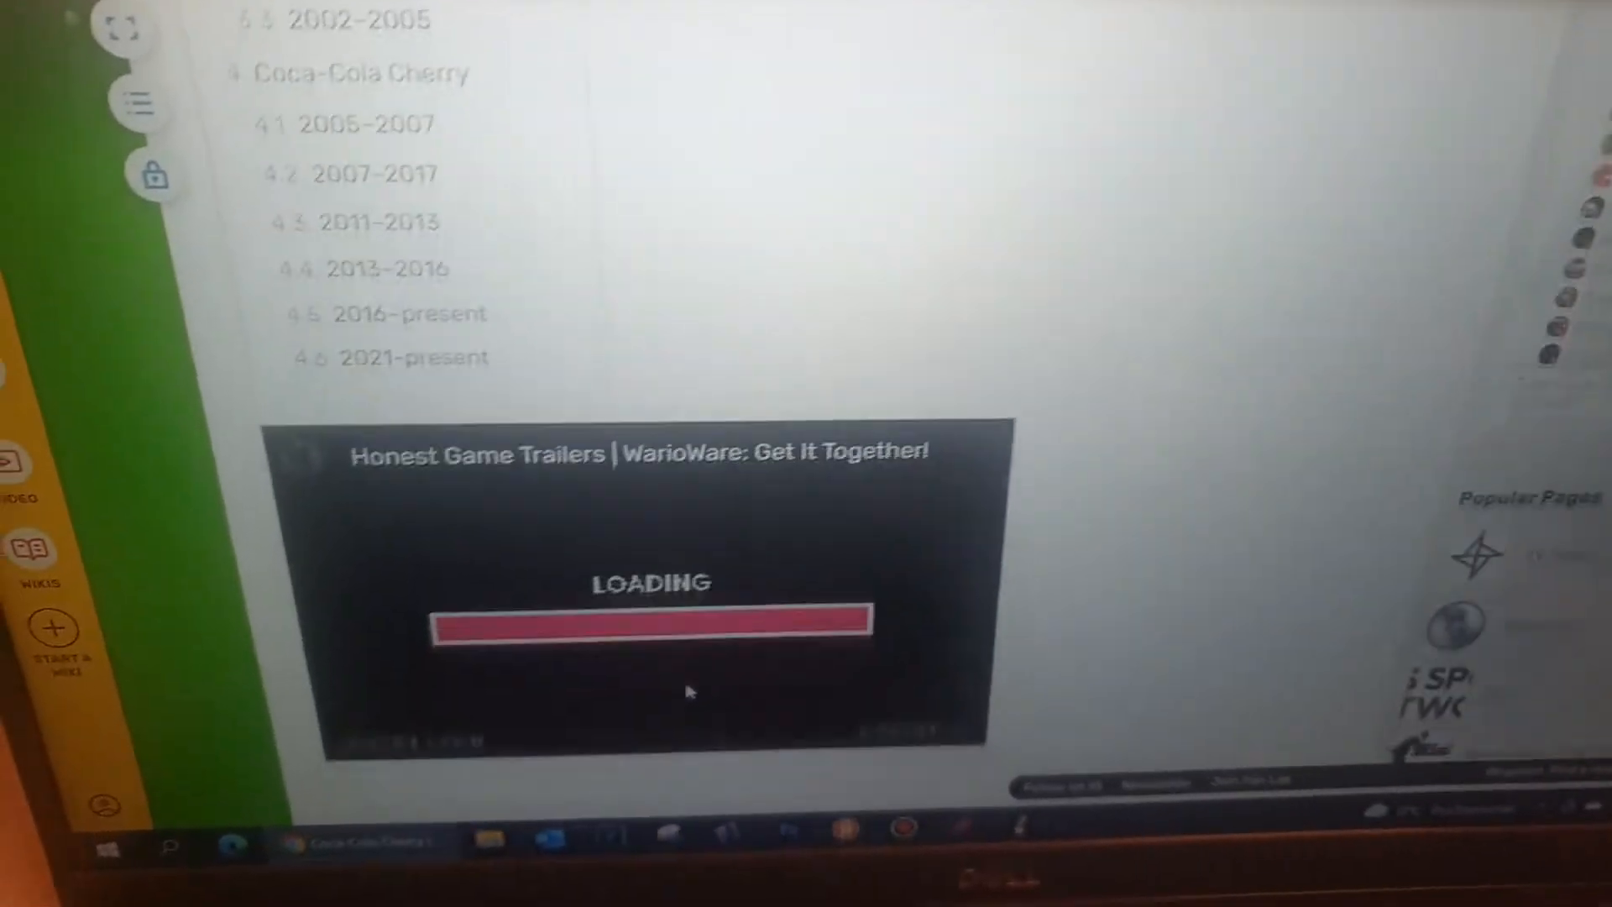
pyautogui.scroll(-3)
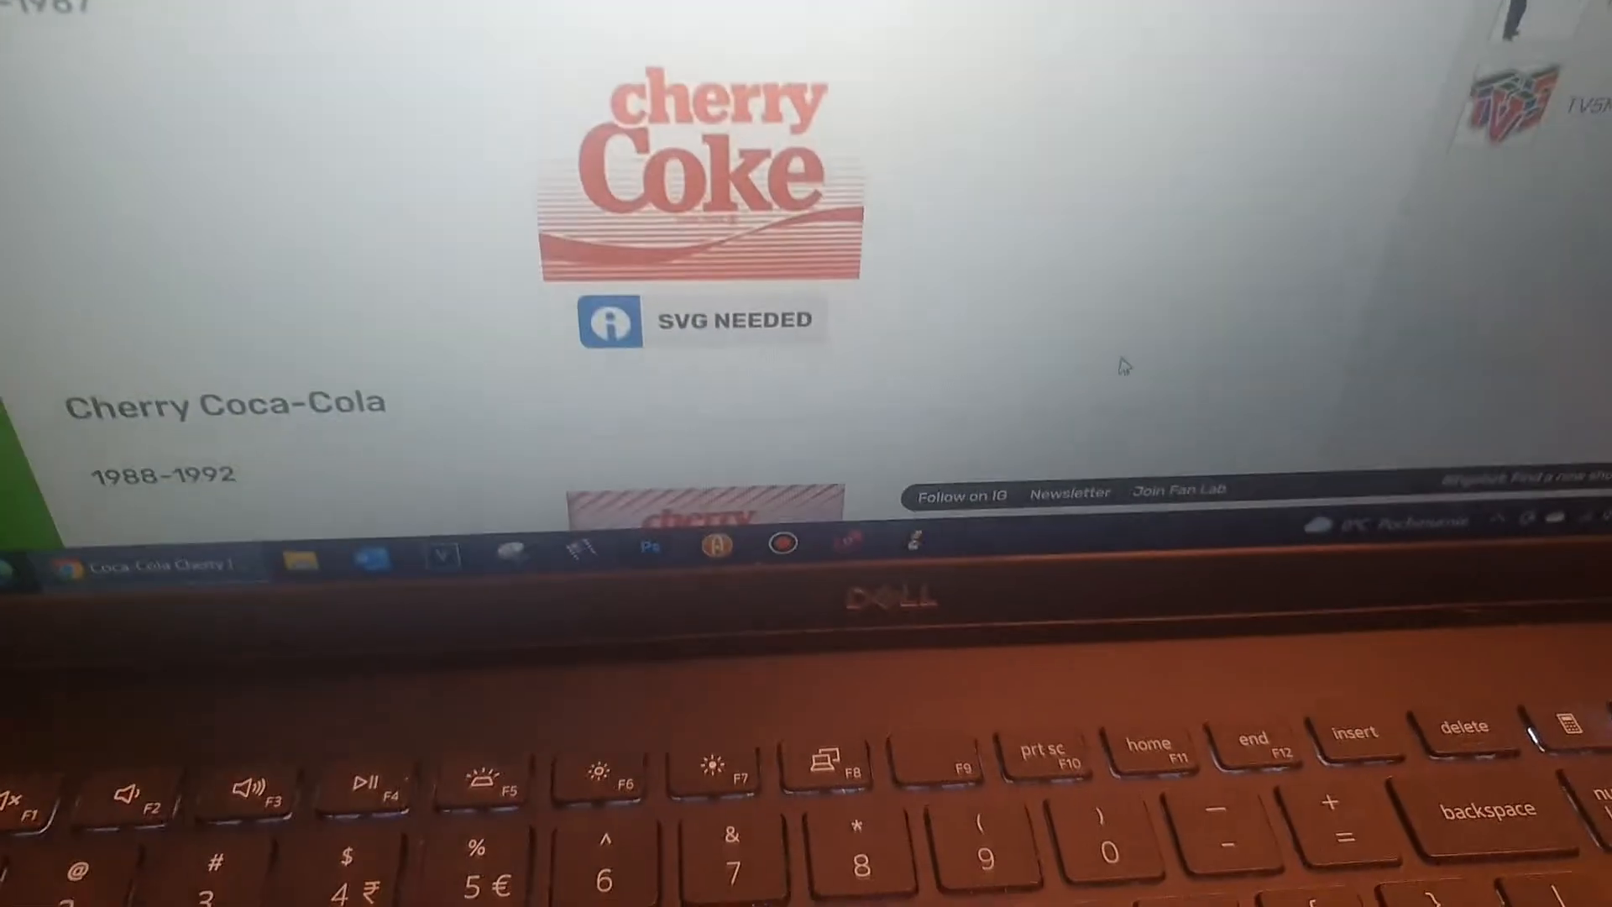
pyautogui.scroll(-3)
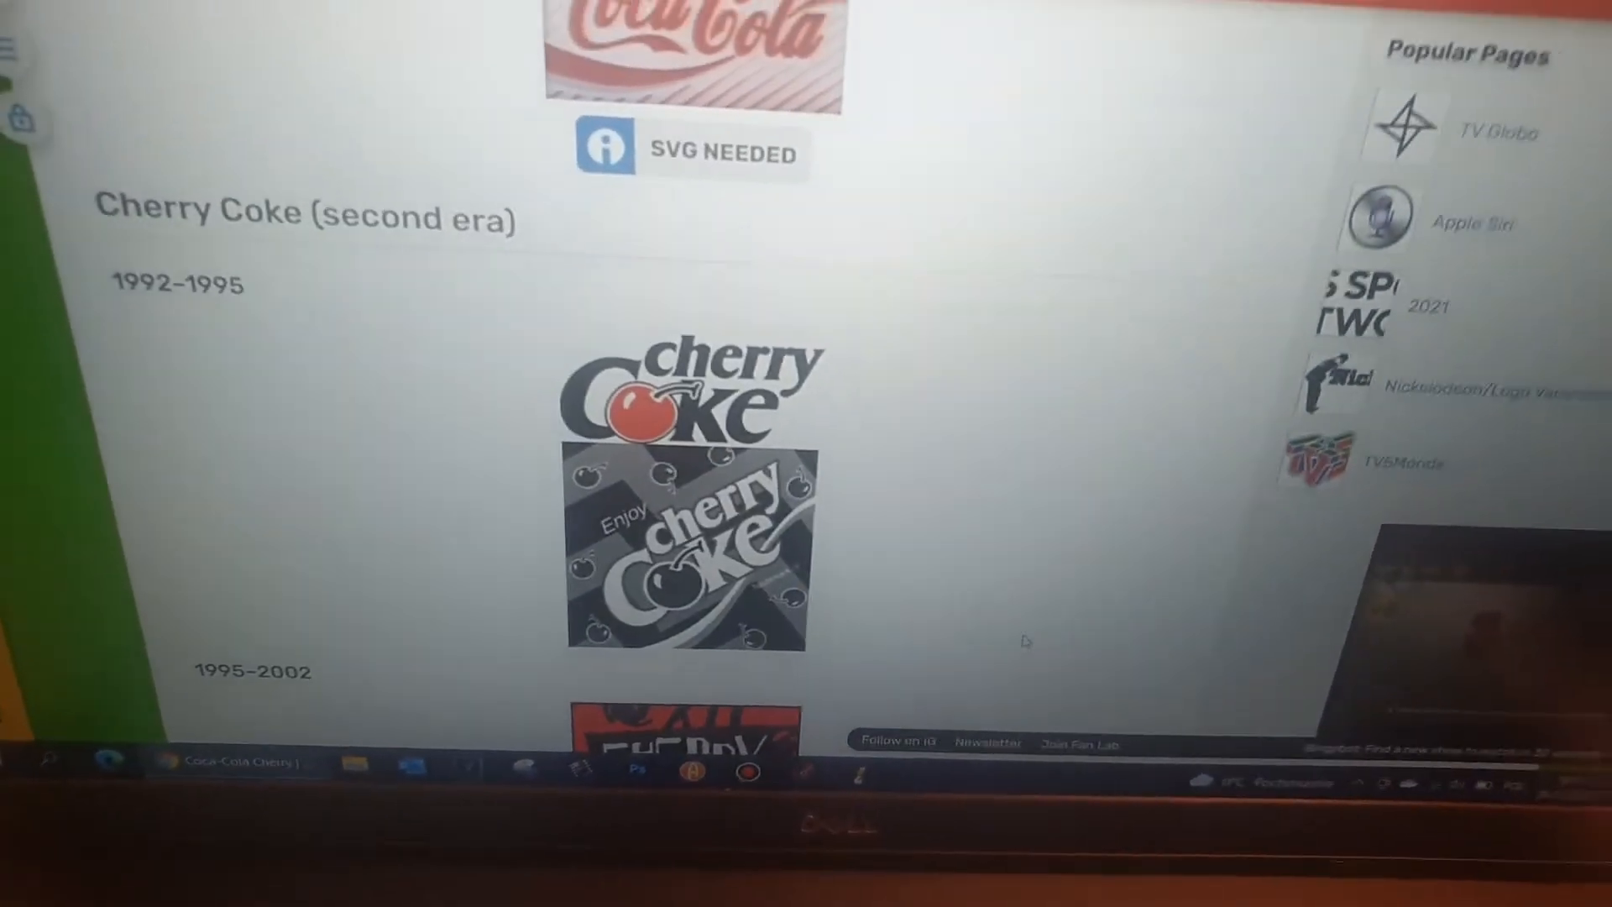
pyautogui.scroll(3)
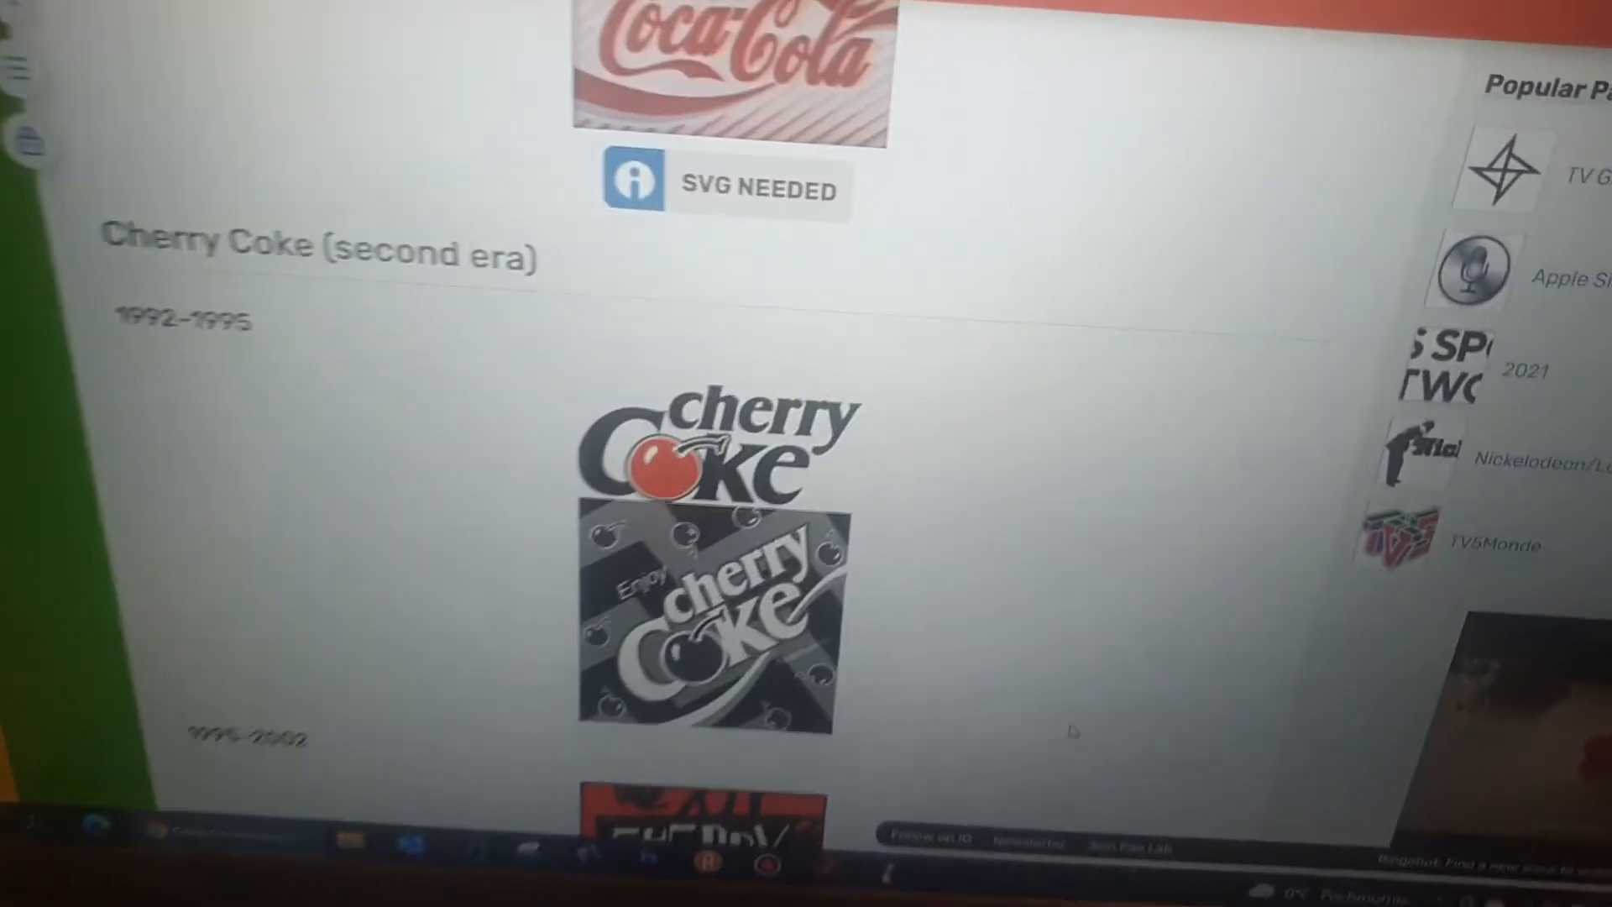
pyautogui.scroll(-3)
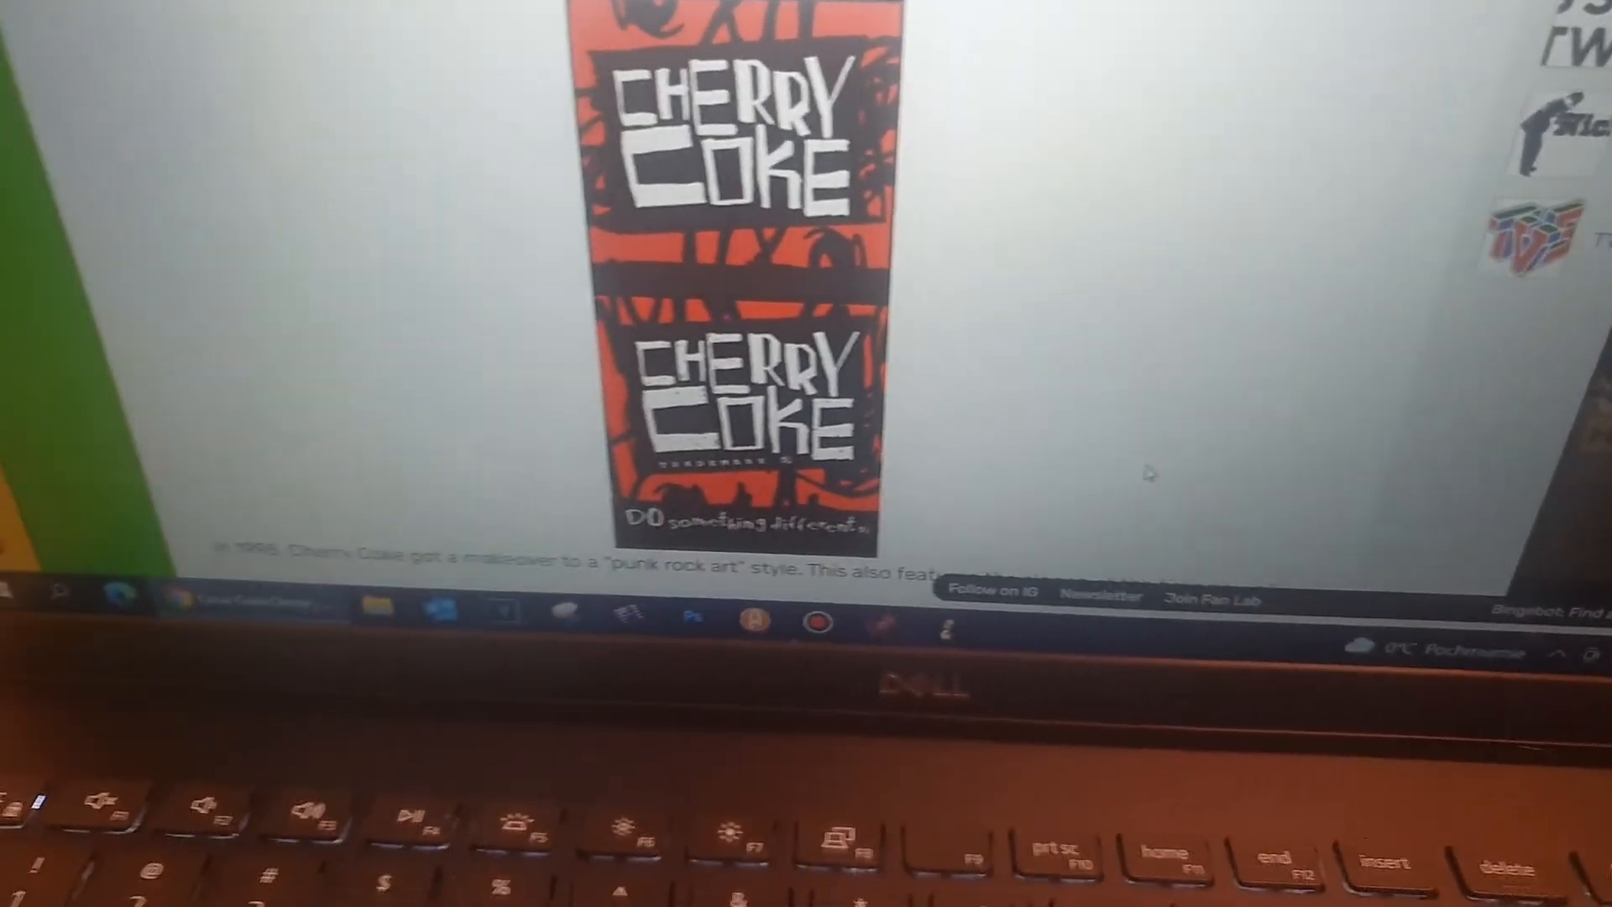
pyautogui.scroll(-3)
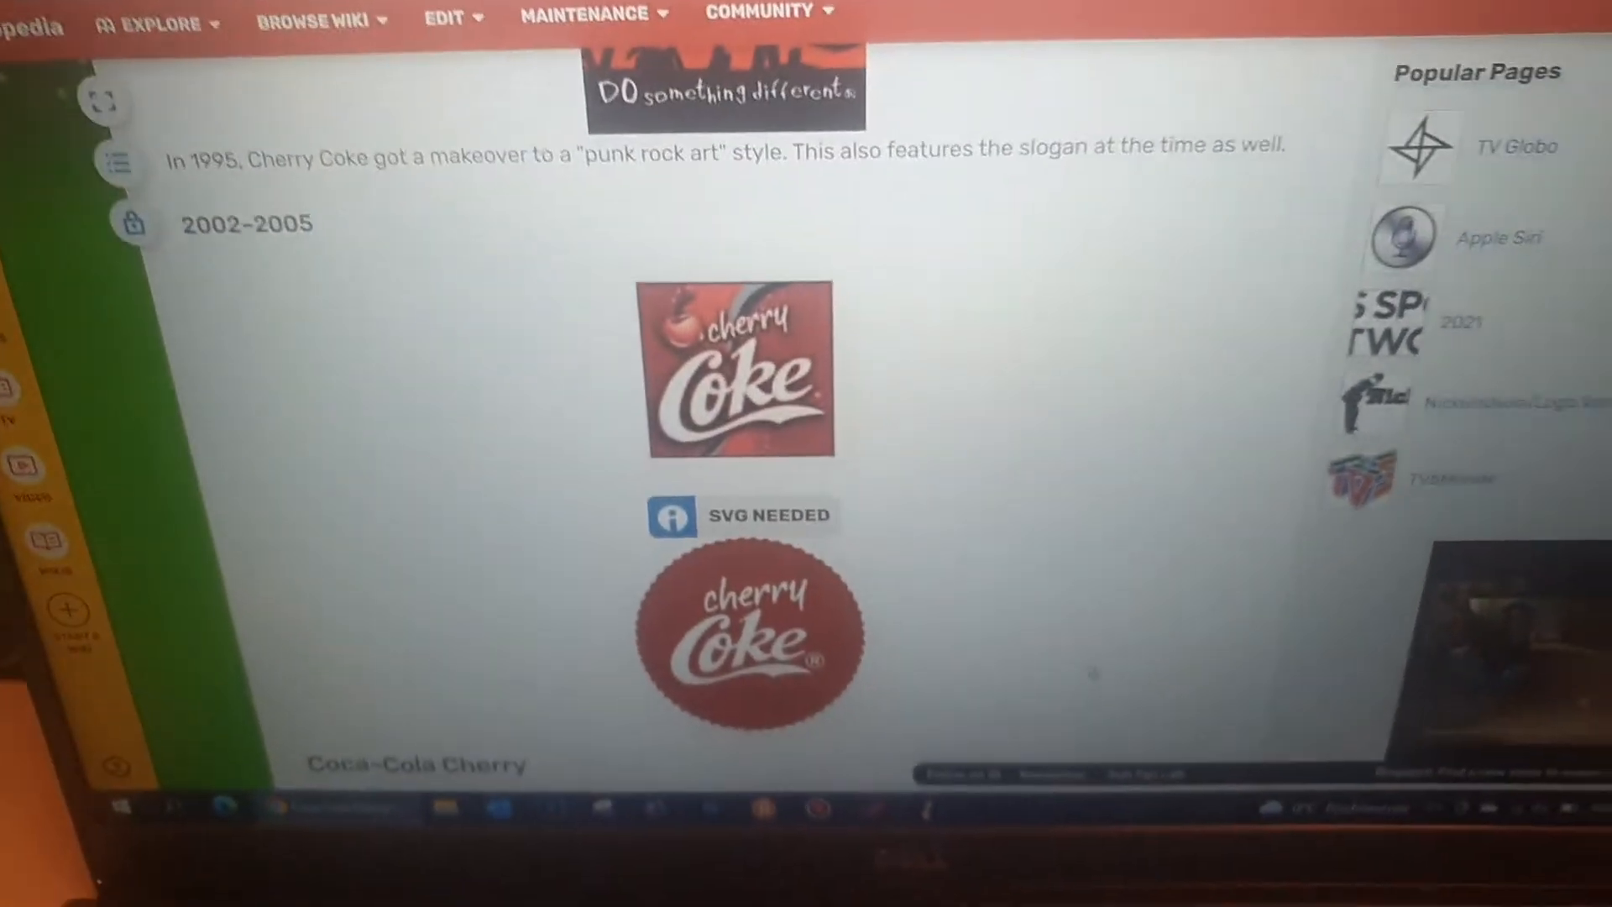
pyautogui.scroll(-3)
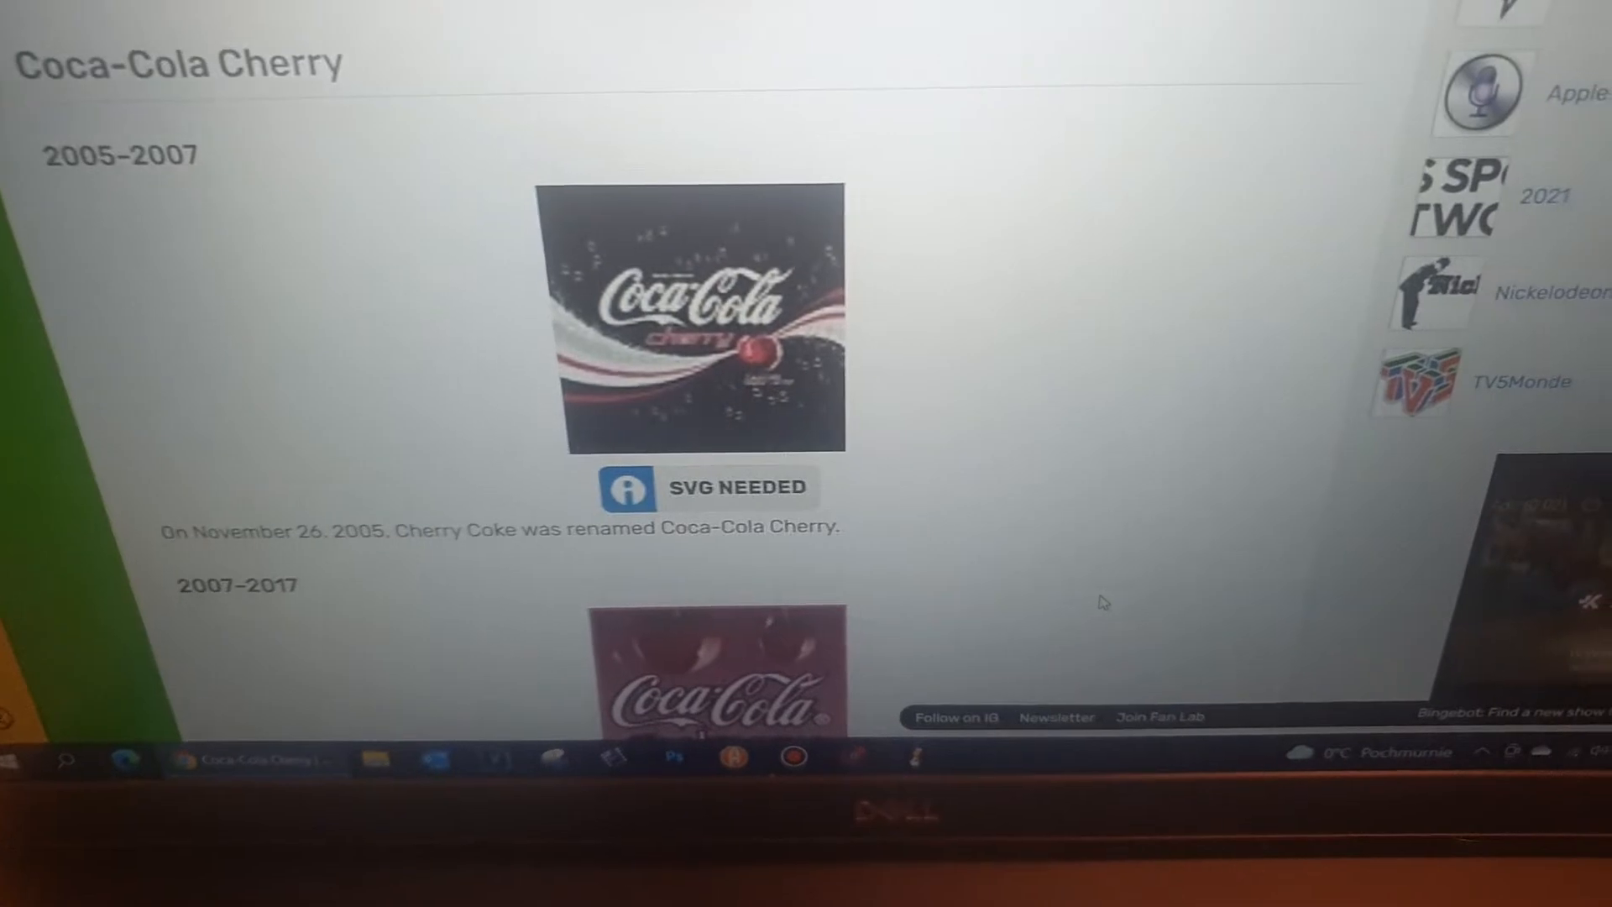
pyautogui.scroll(3)
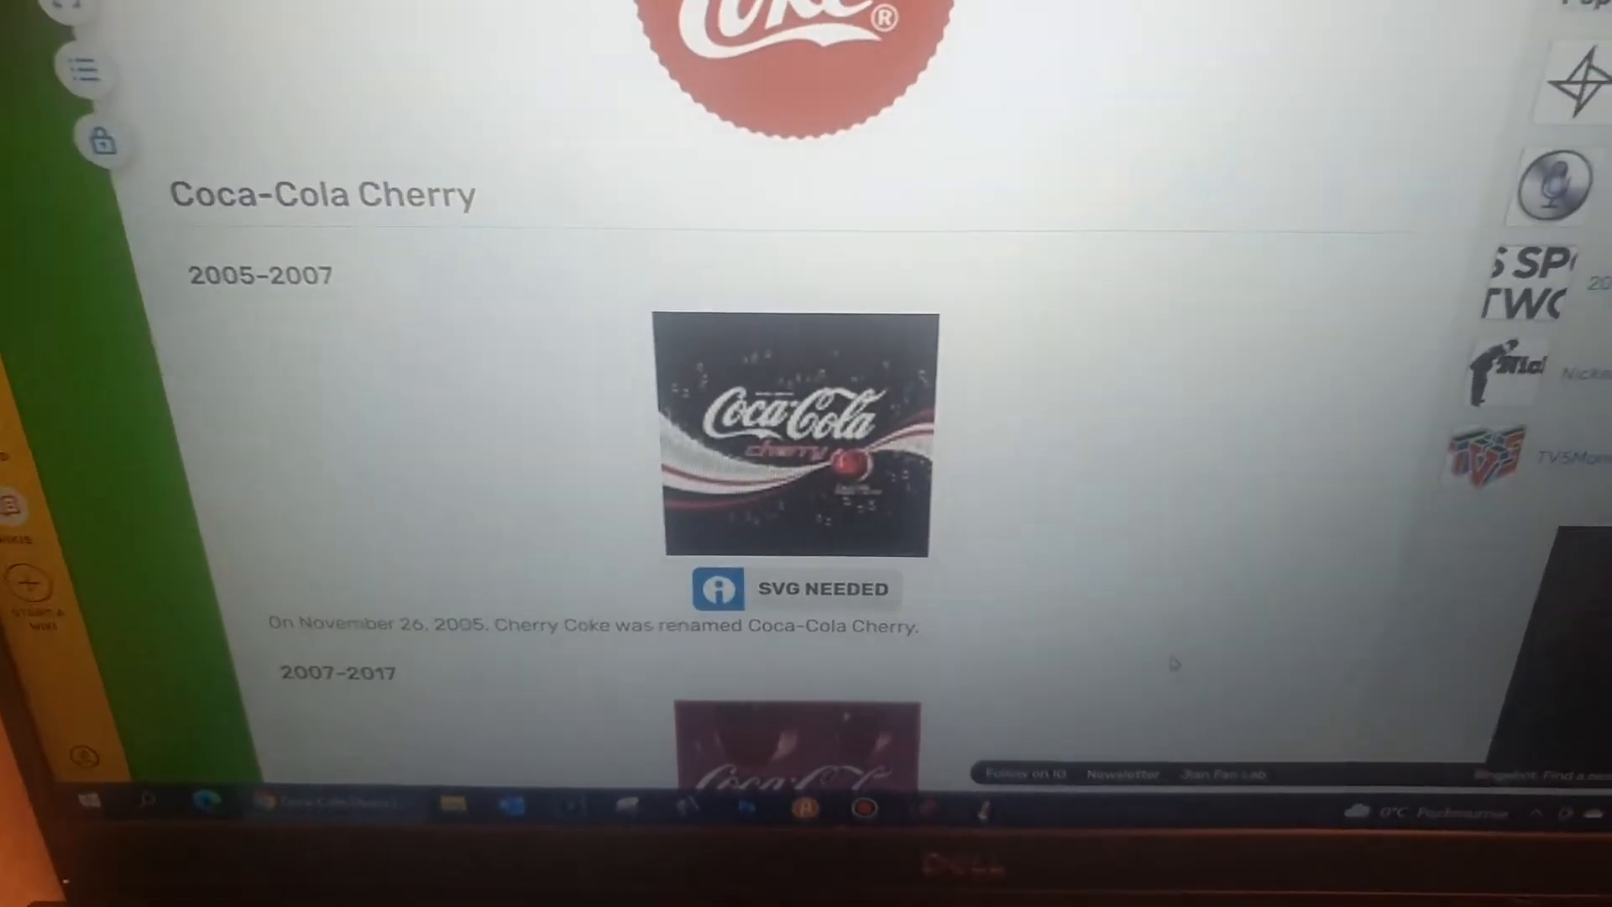
pyautogui.scroll(-3)
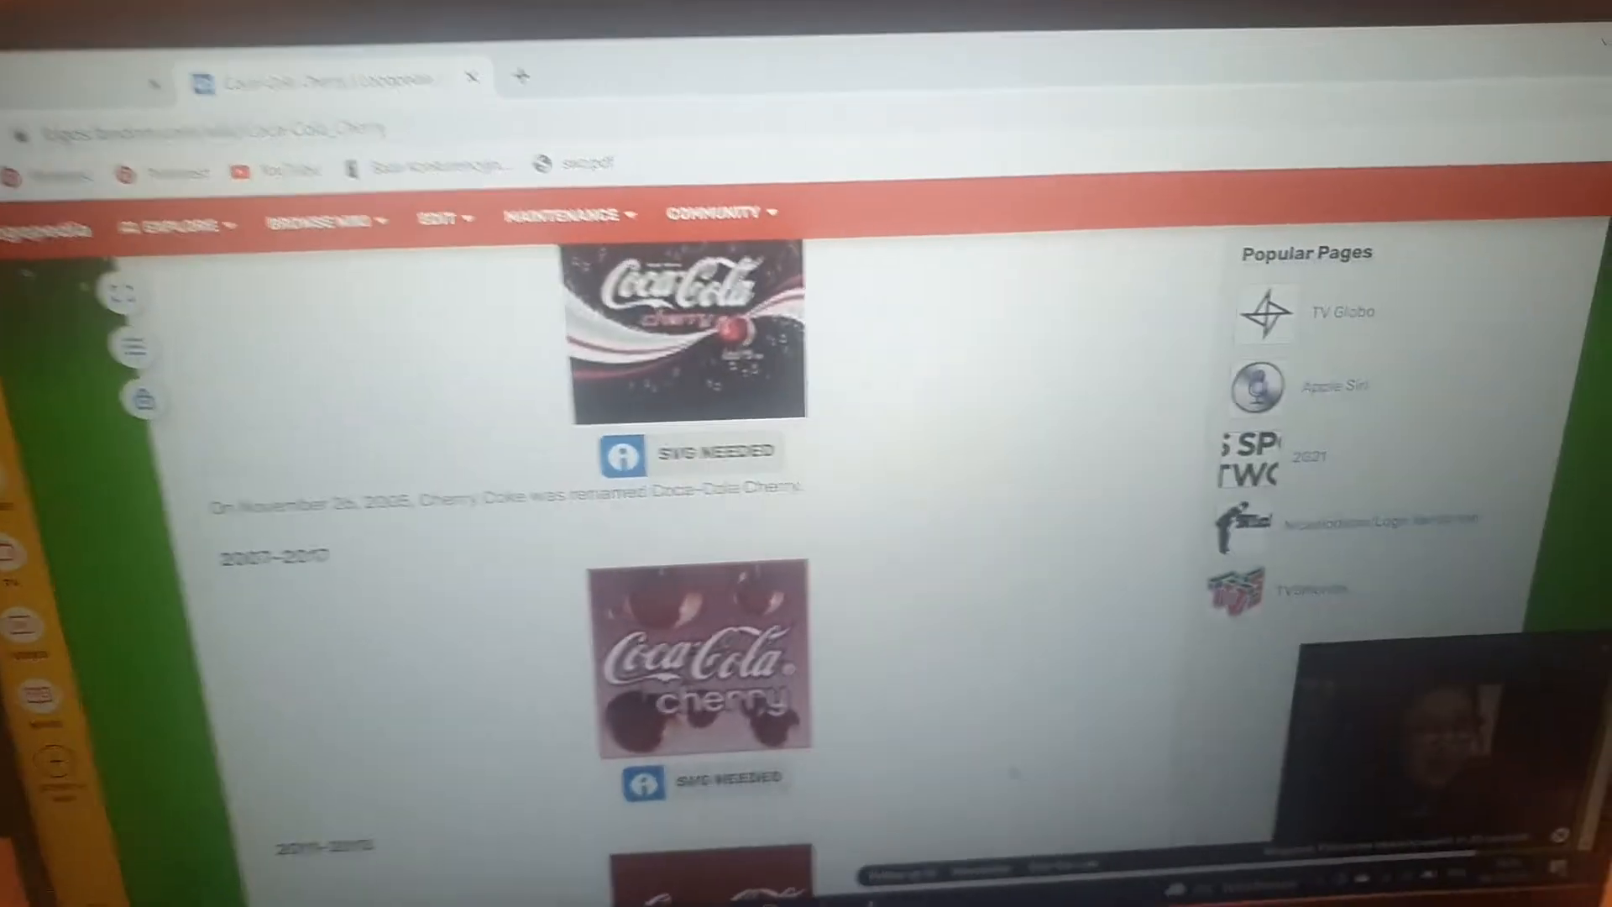
pyautogui.scroll(-3)
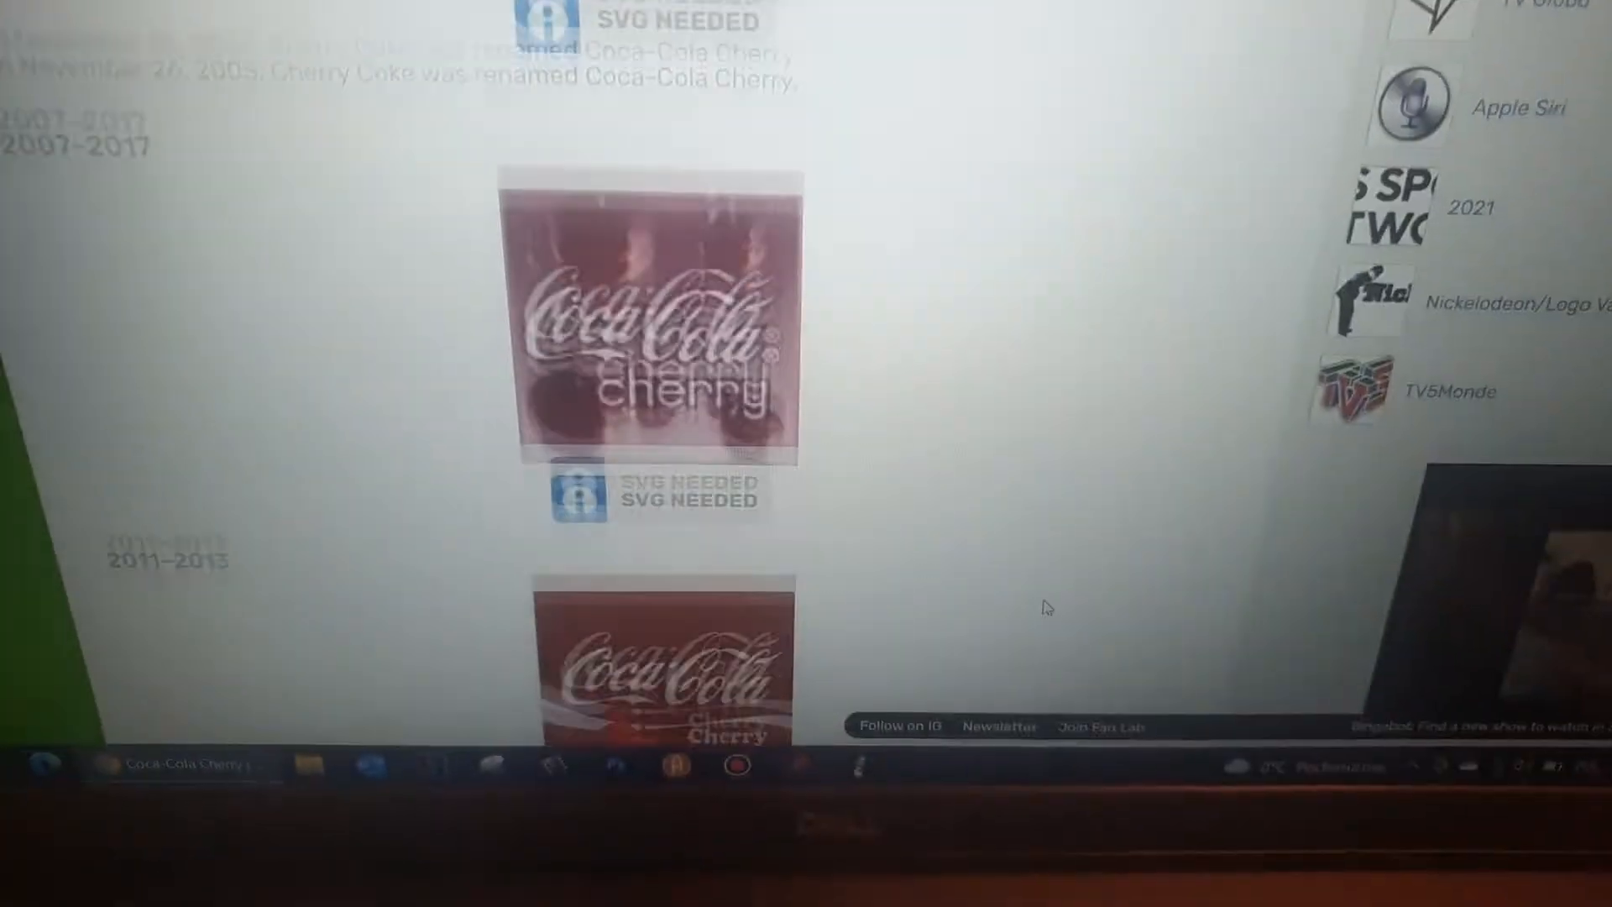
pyautogui.scroll(-3)
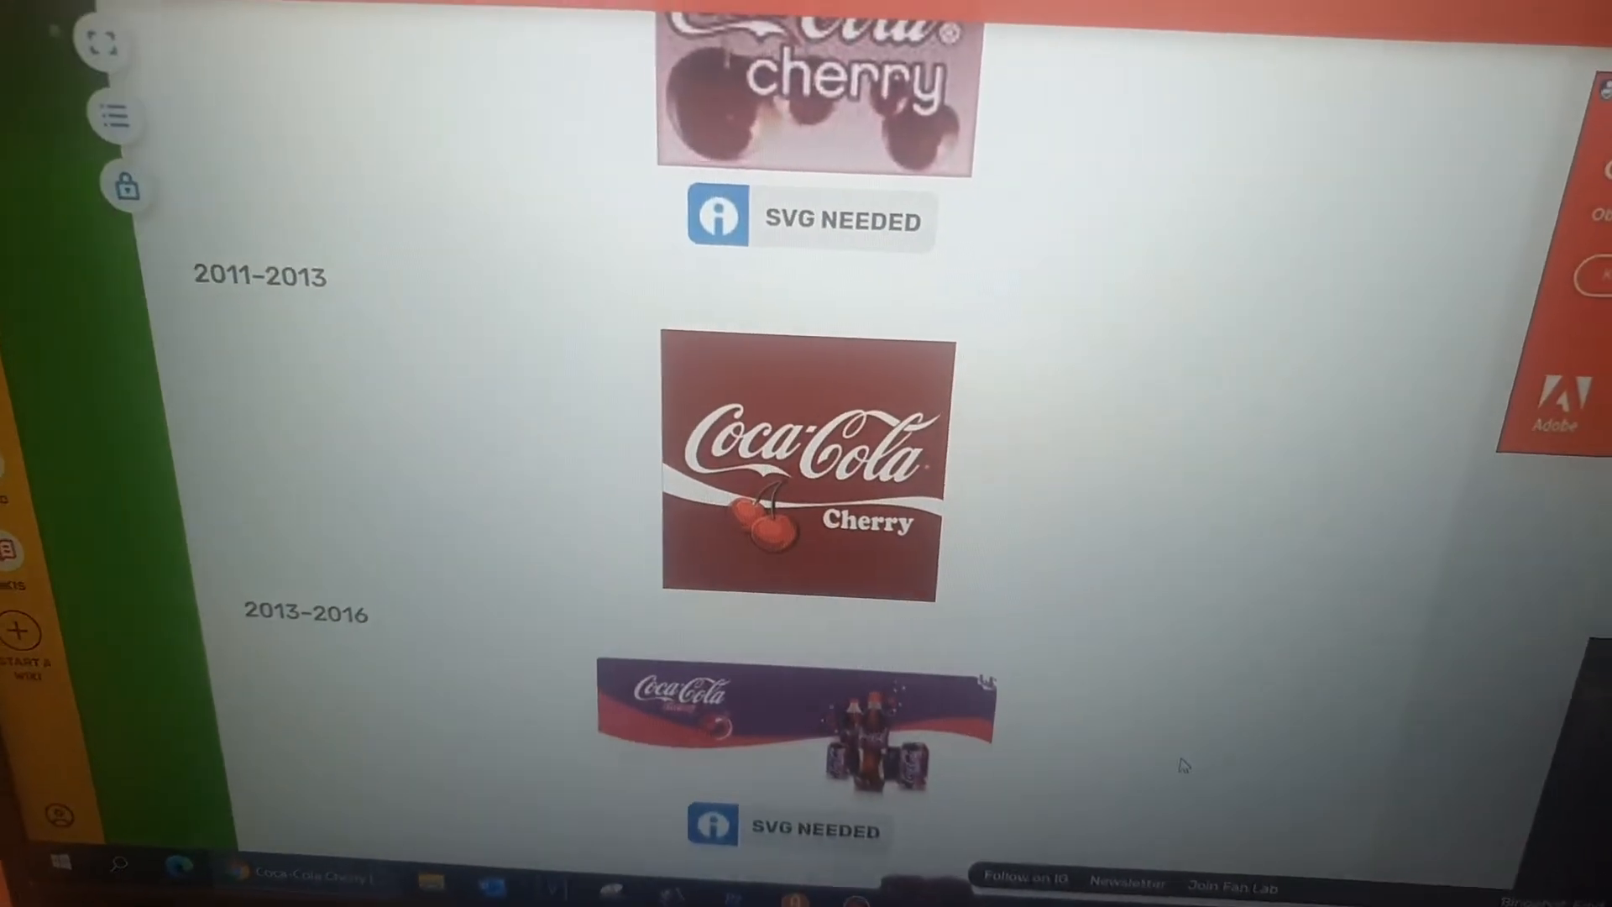
pyautogui.scroll(3)
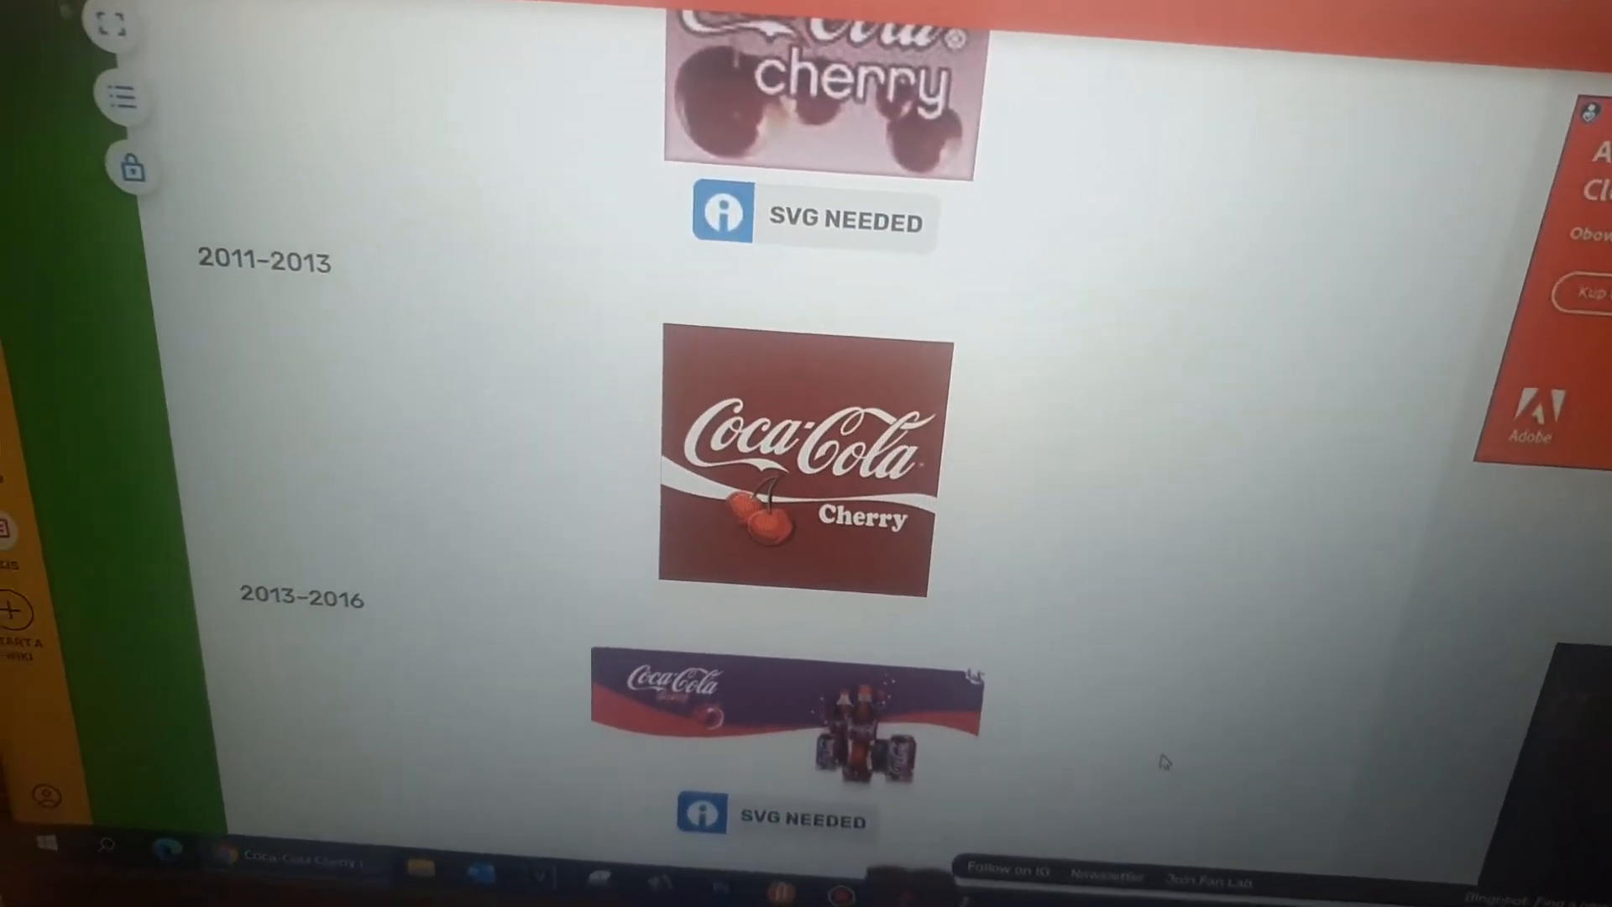
pyautogui.scroll(-3)
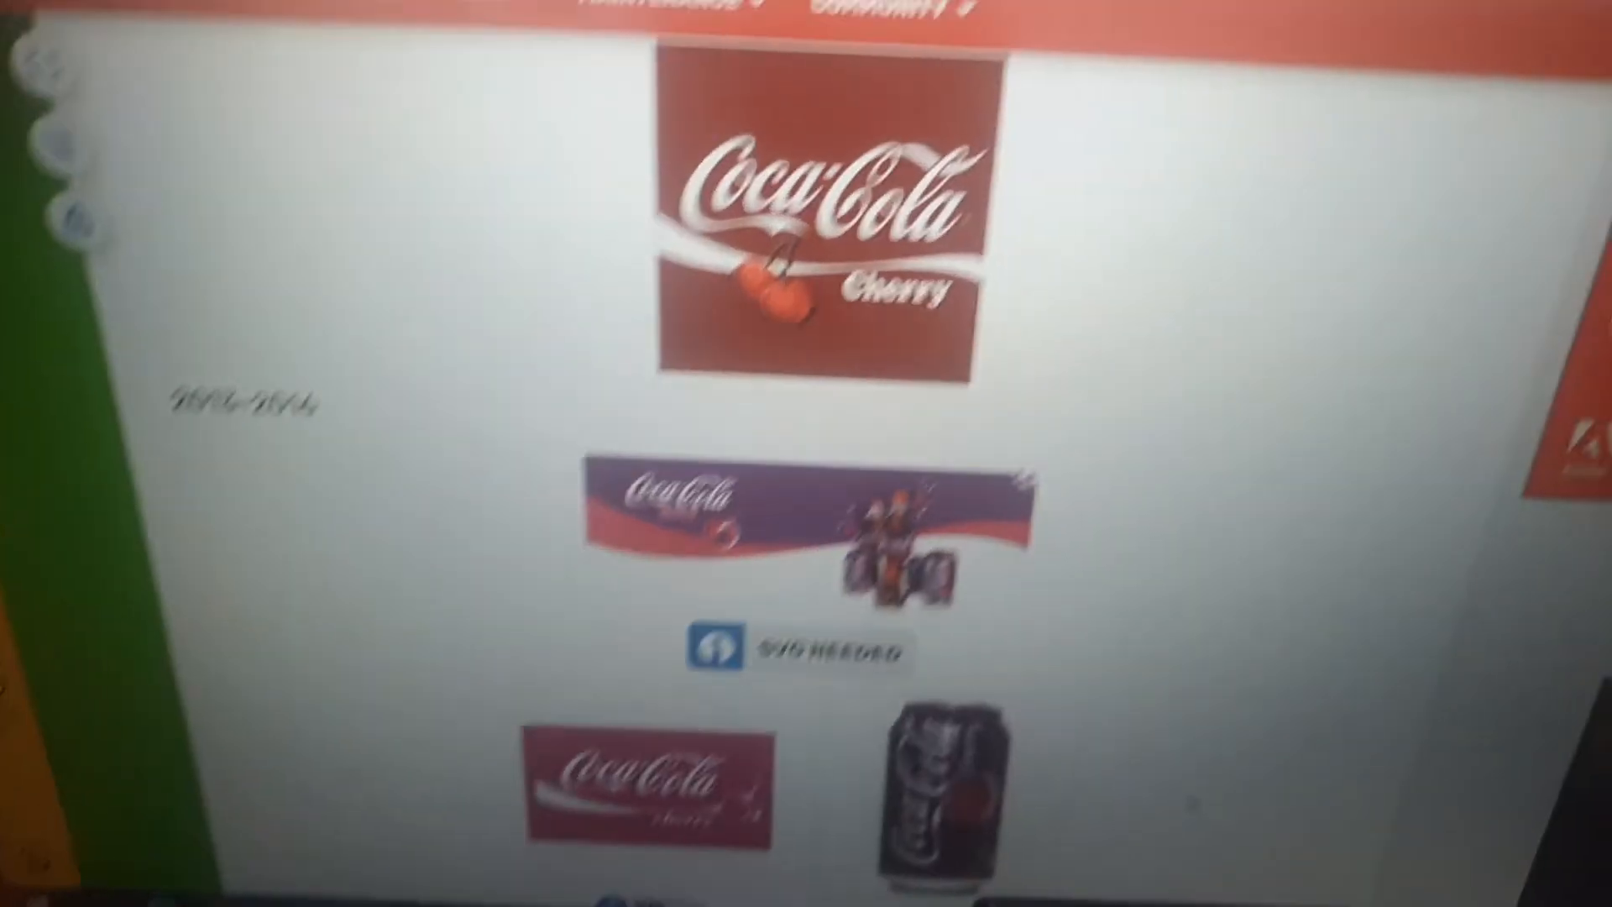
pyautogui.scroll(-3)
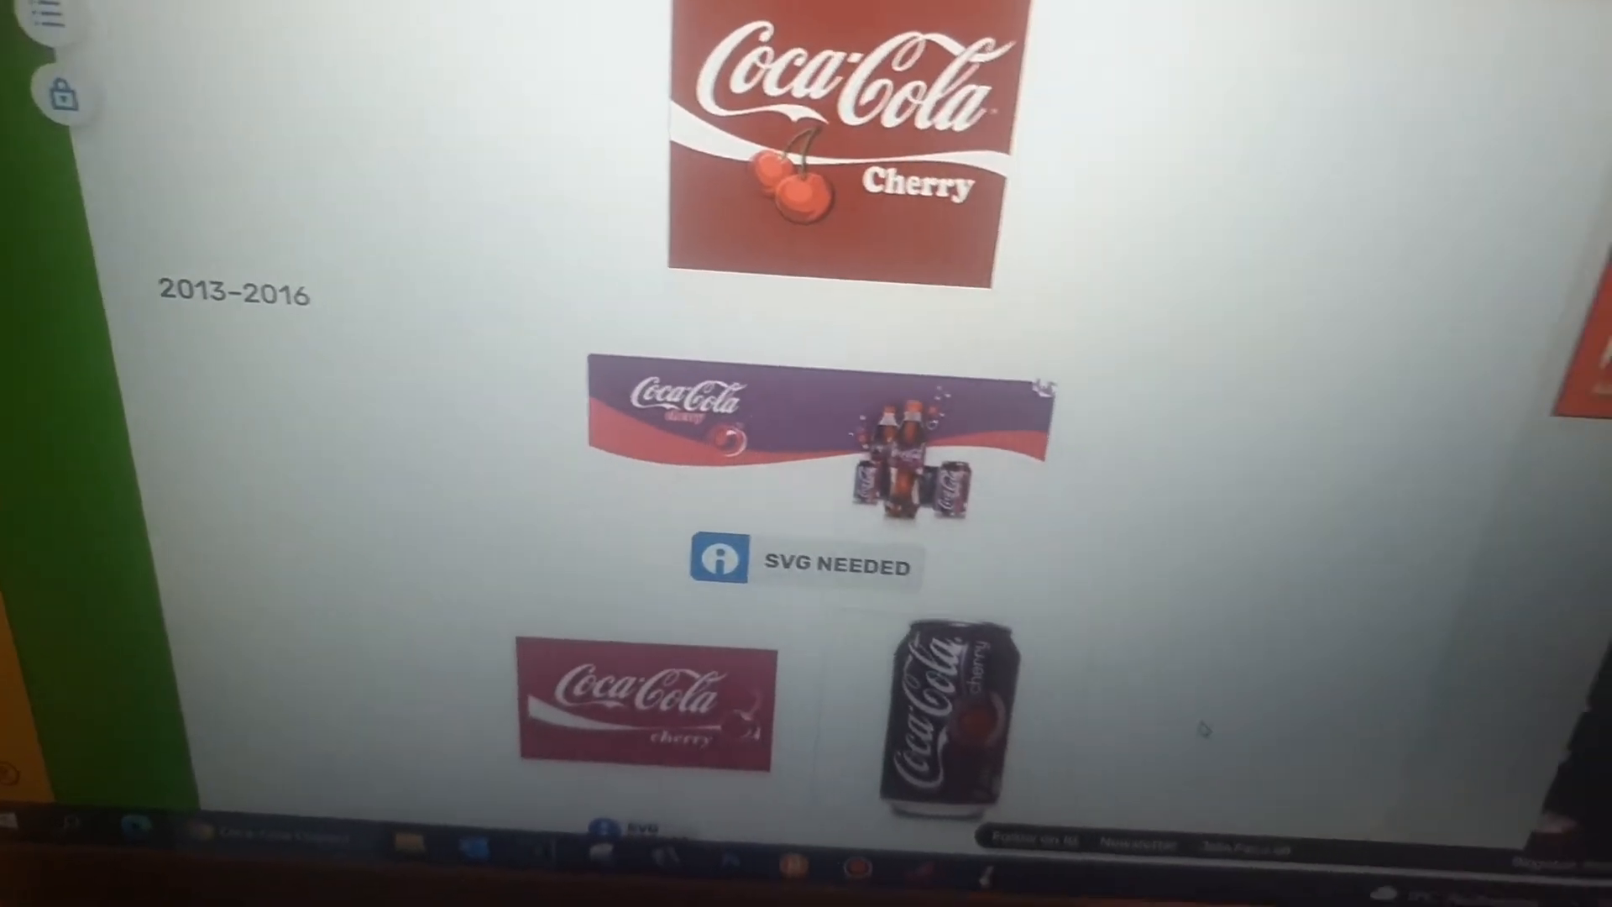
pyautogui.scroll(-3)
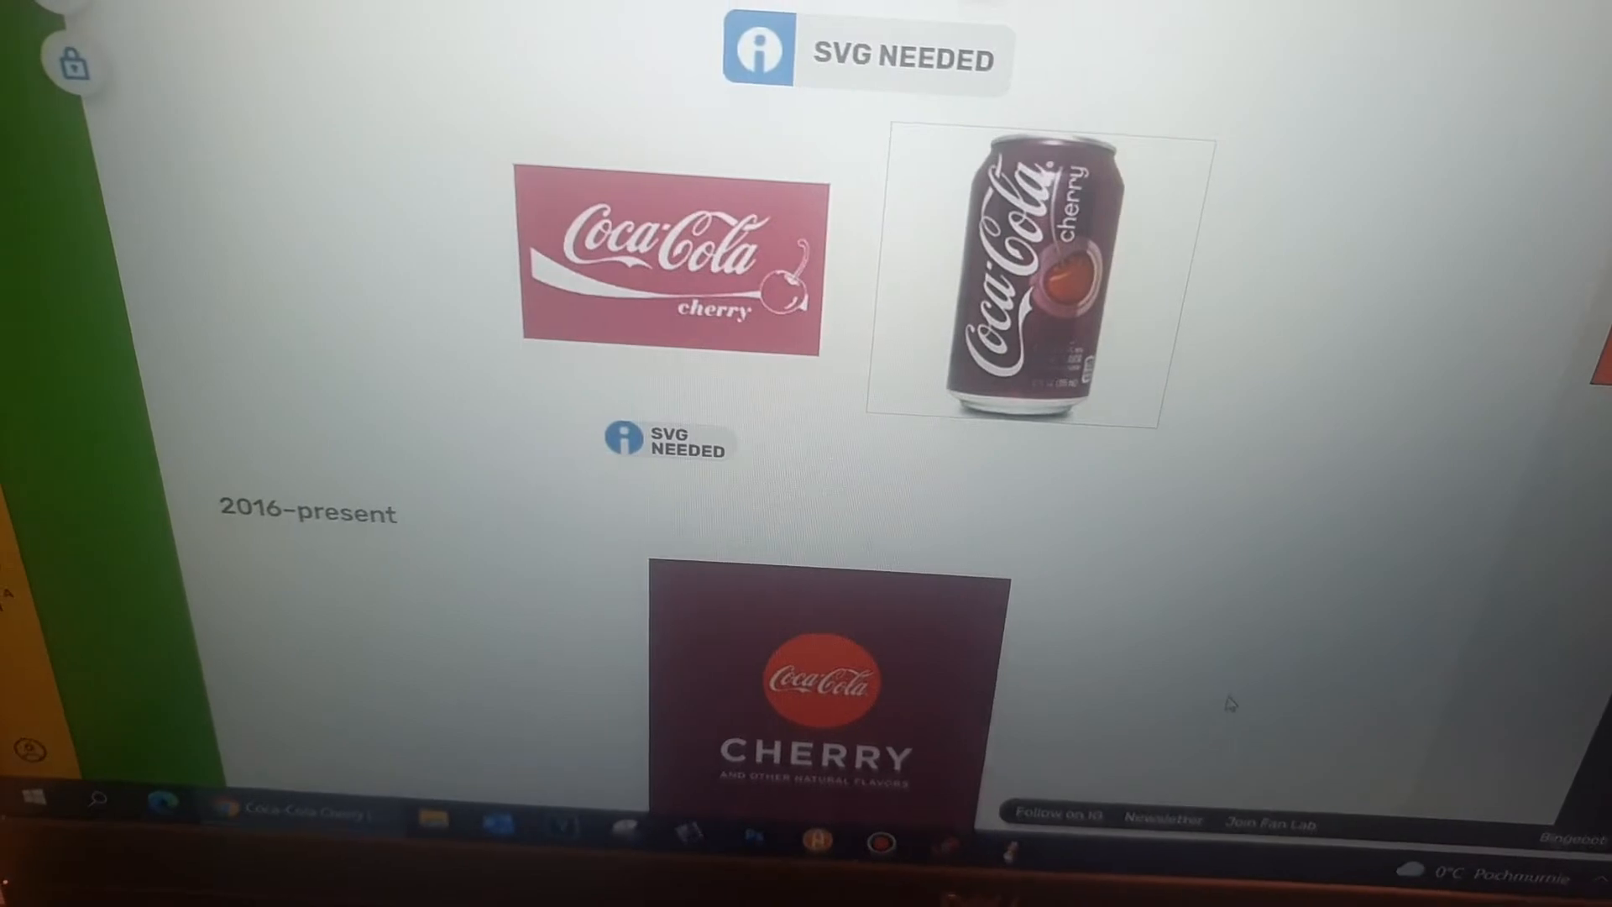
pyautogui.scroll(-3)
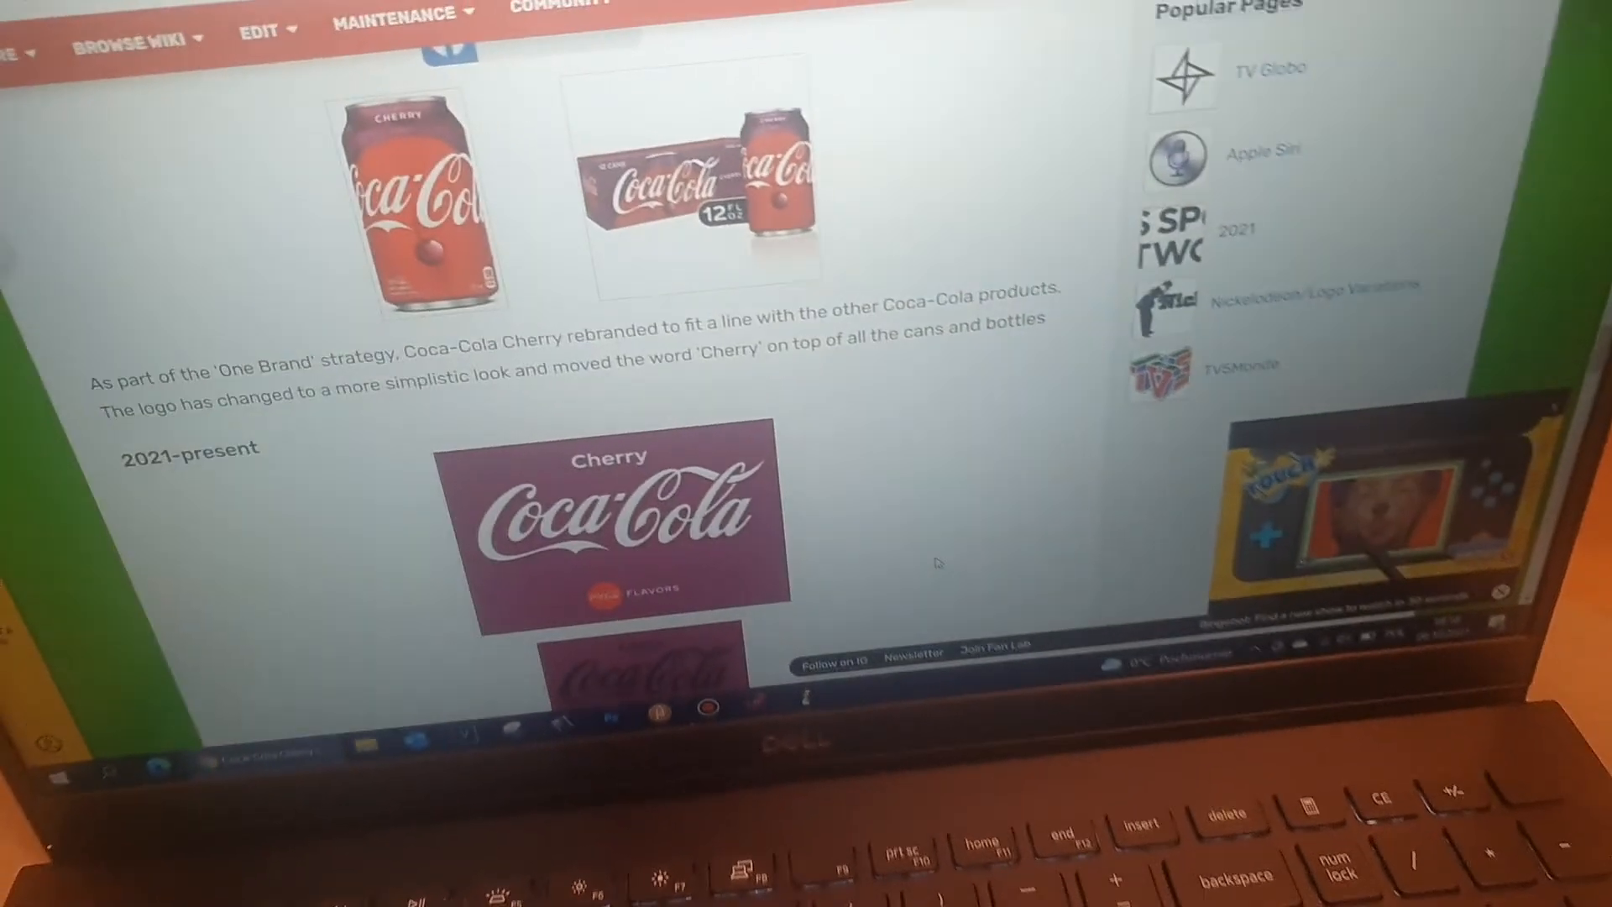
pyautogui.scroll(-3)
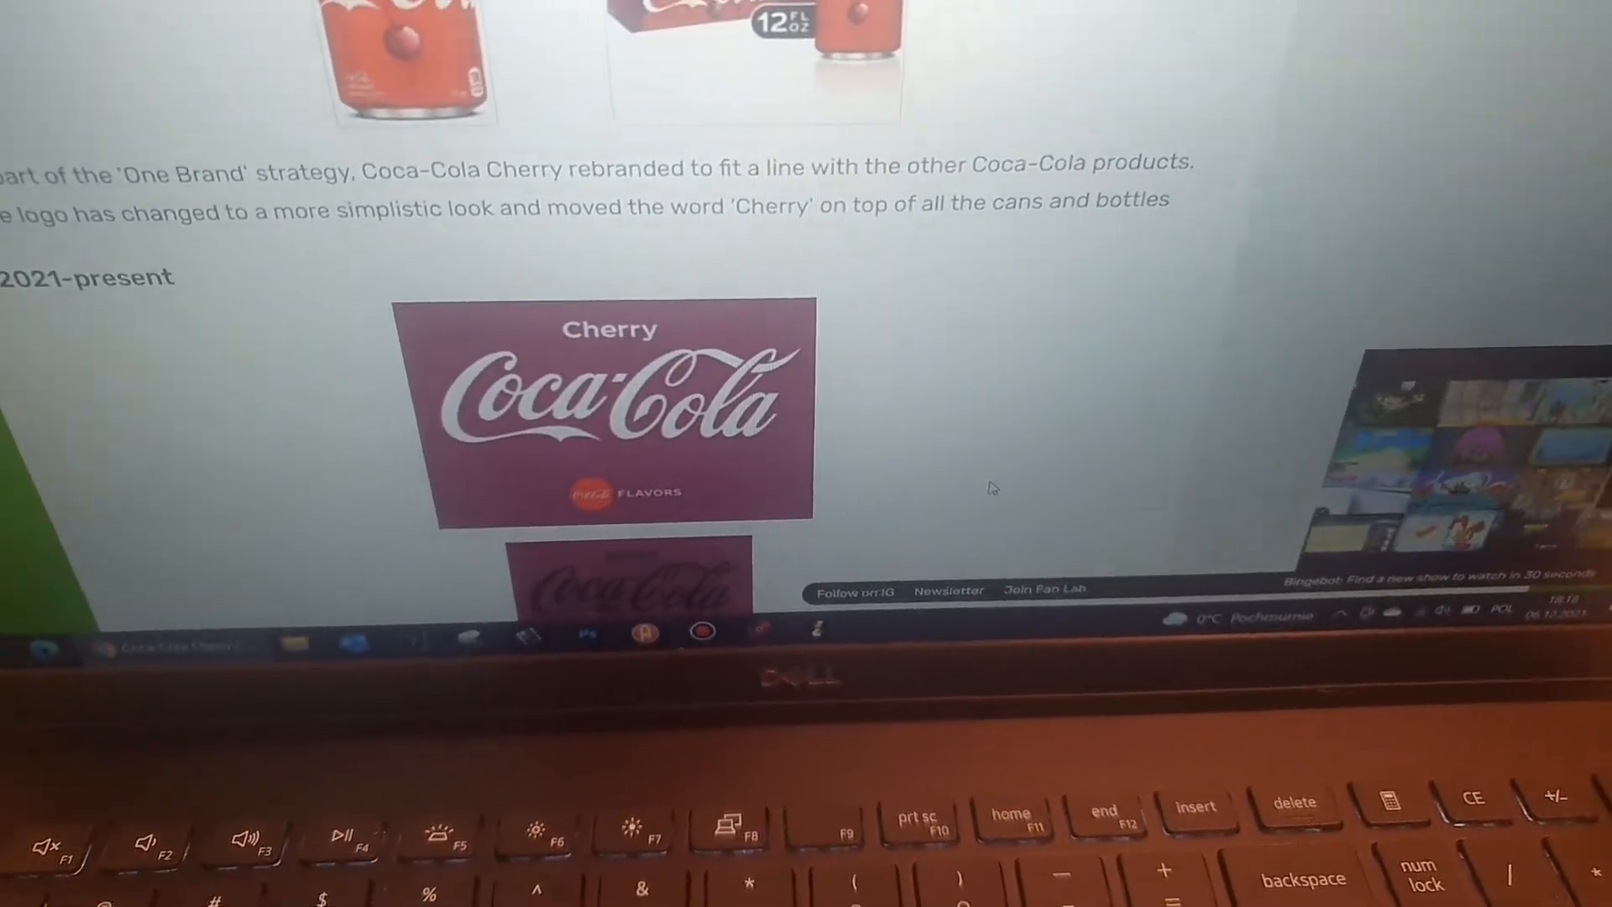